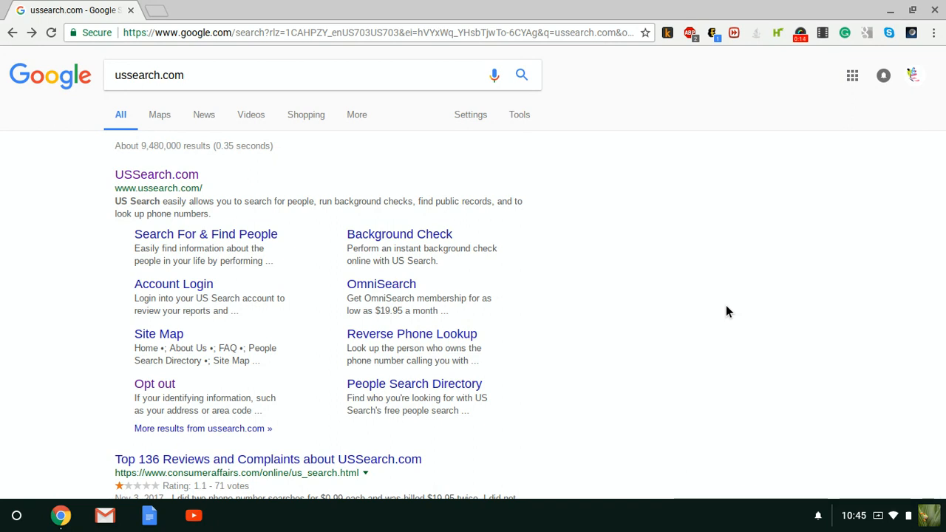
pyautogui.moveTo(182, 108)
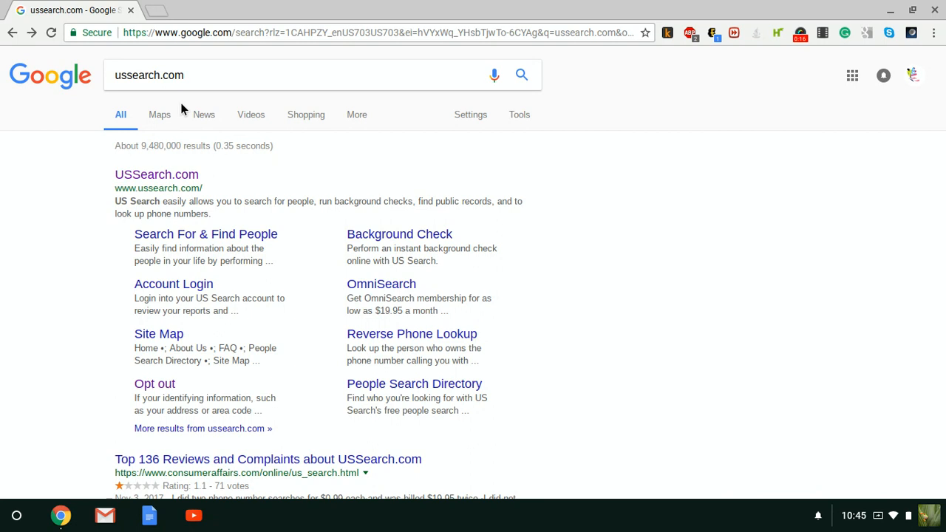
pyautogui.moveTo(202, 389)
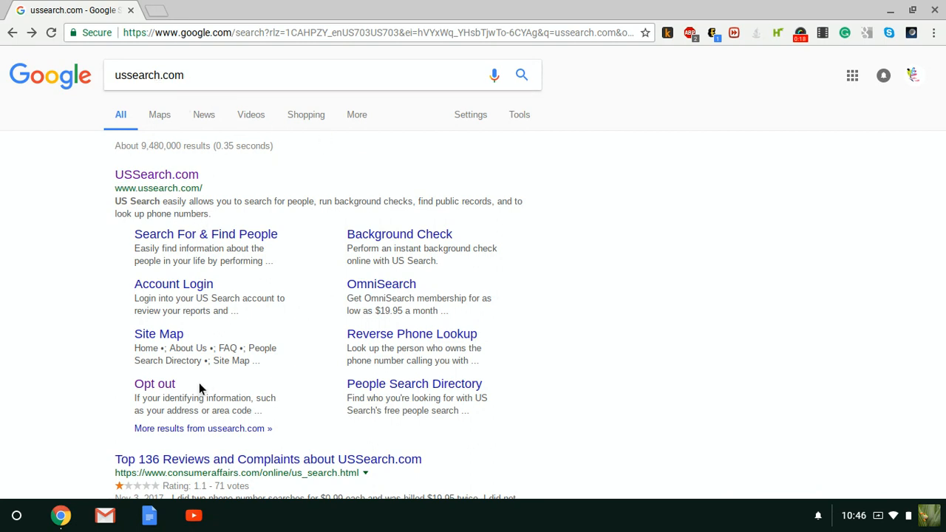
pyautogui.moveTo(155, 384)
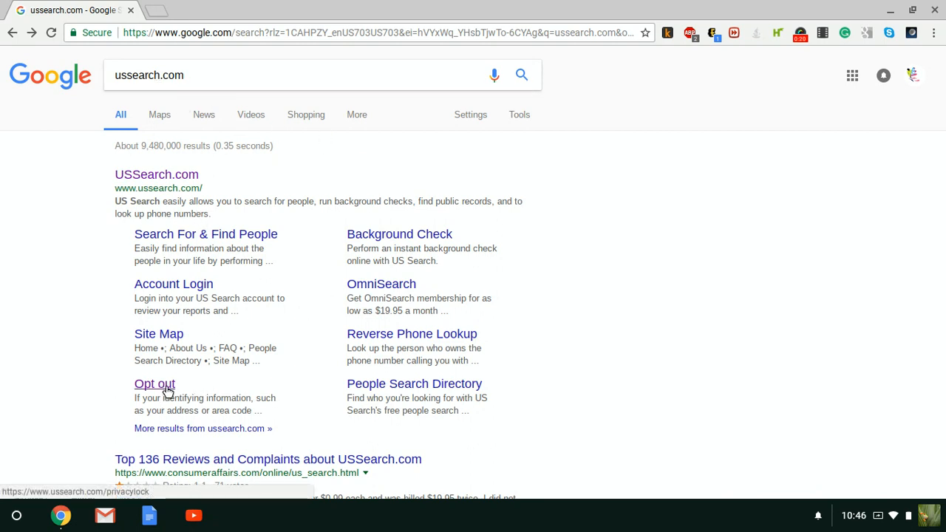
# Start the opt-out, enter city Omaha, state Nebraska and age 66, and submit the search.
pyautogui.click(154, 383)
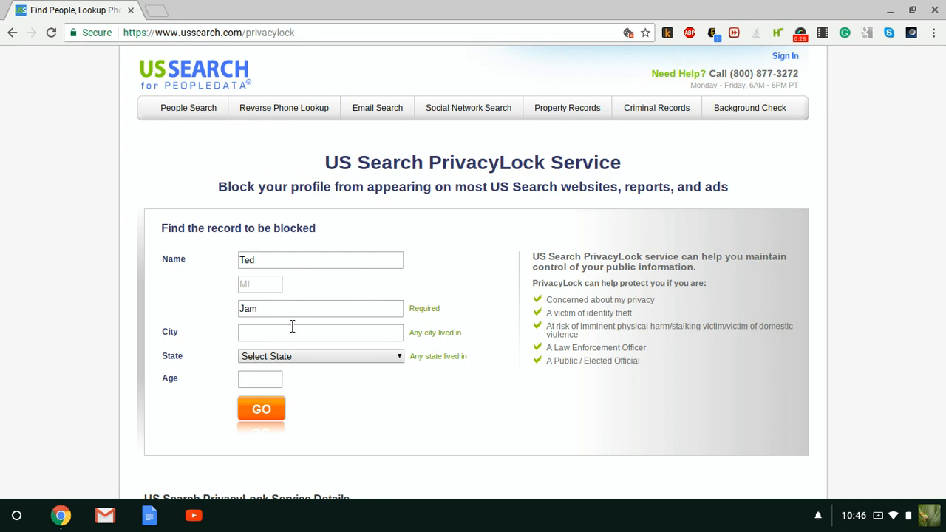
pyautogui.click(320, 332)
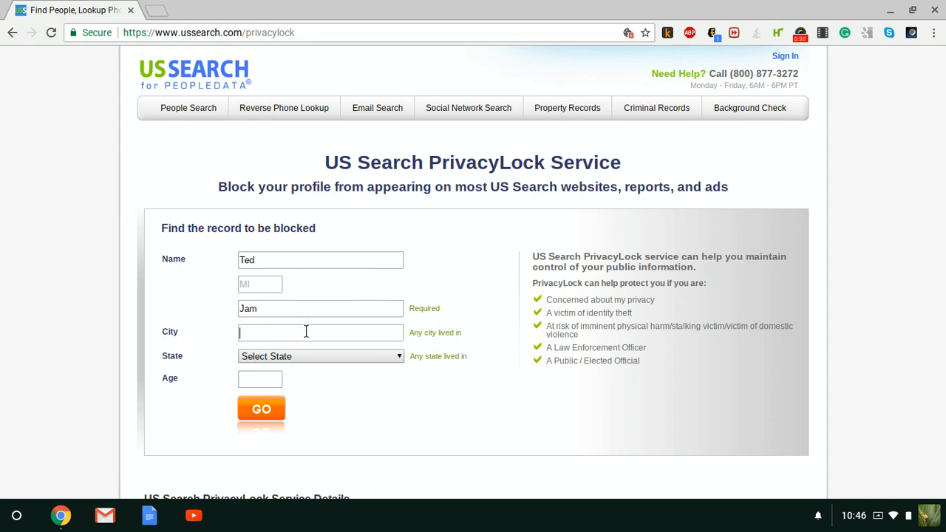
pyautogui.write('O')
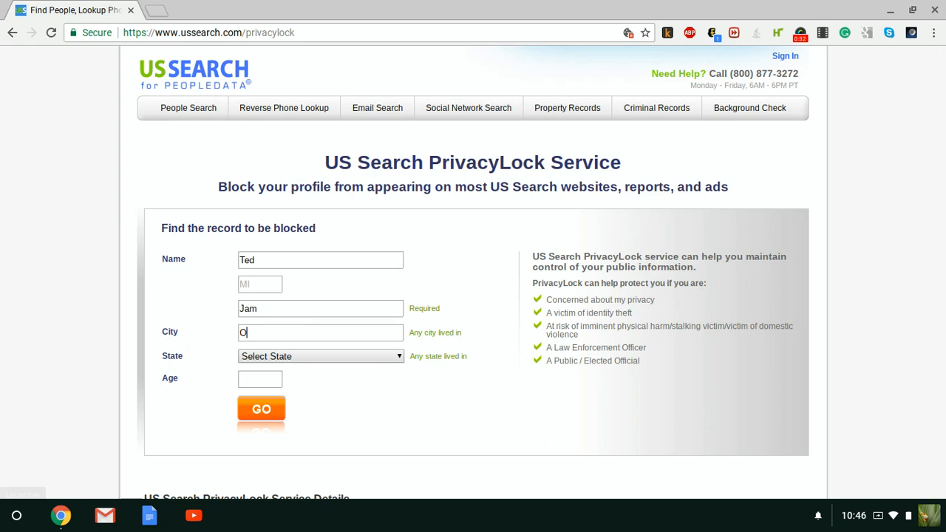
pyautogui.write('maha')
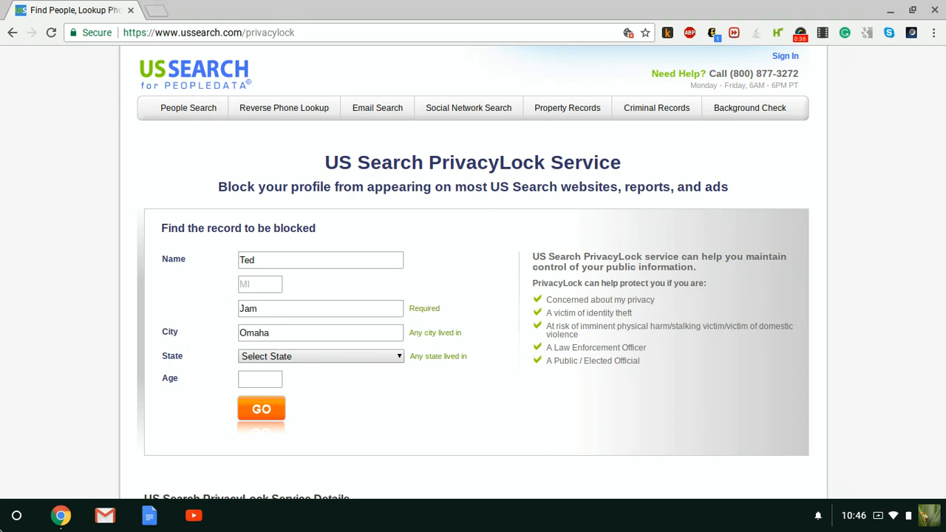
pyautogui.click(321, 356)
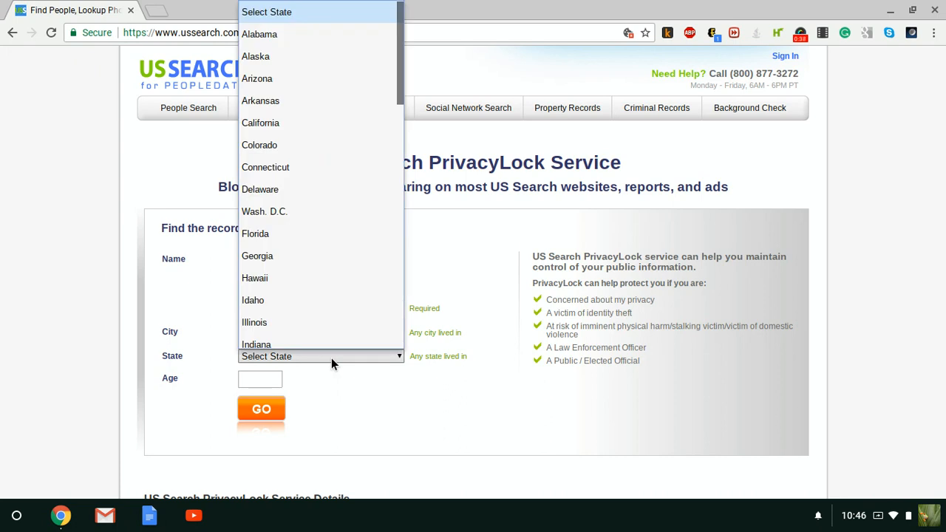
pyautogui.click(261, 338)
pyautogui.write('66')
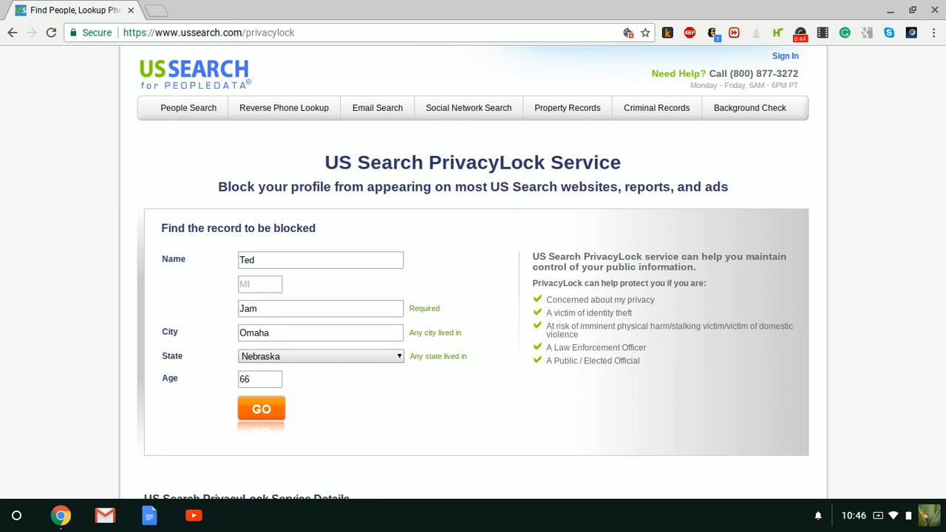
pyautogui.click(261, 408)
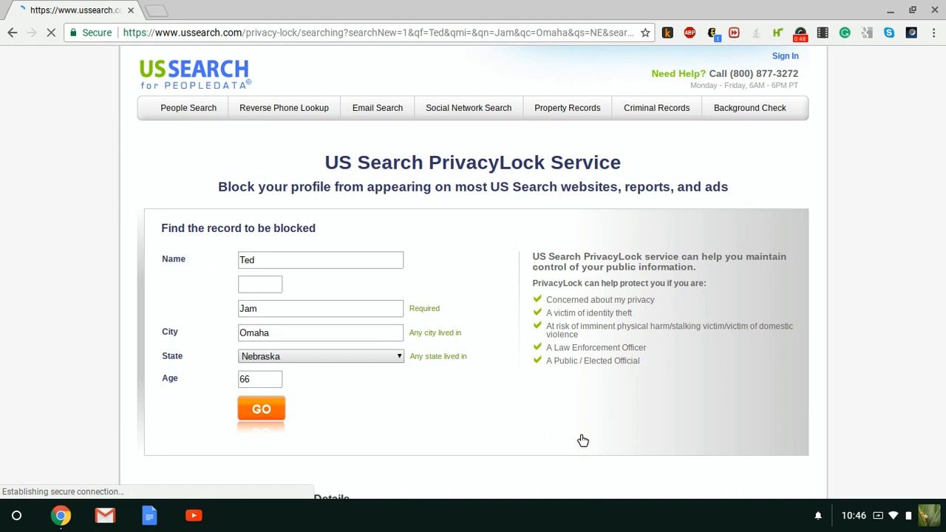
# Choose the second Ted Jam record to block, reaching the proof-of-identity instructions.
pyautogui.click(261, 409)
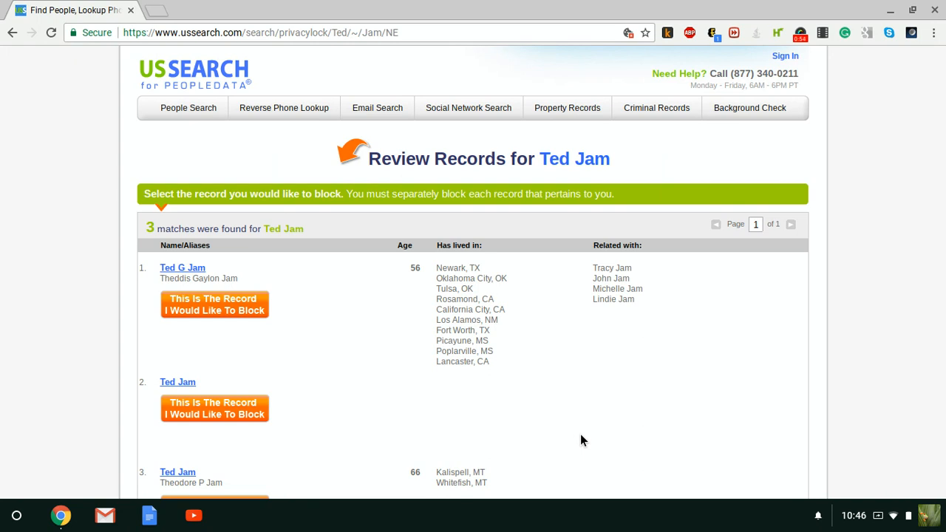
pyautogui.moveTo(266, 437)
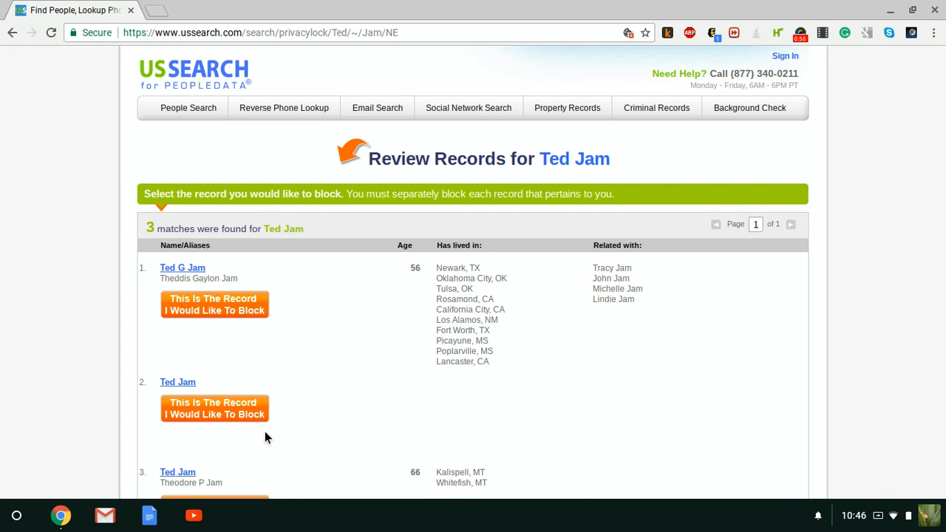
pyautogui.moveTo(253, 433)
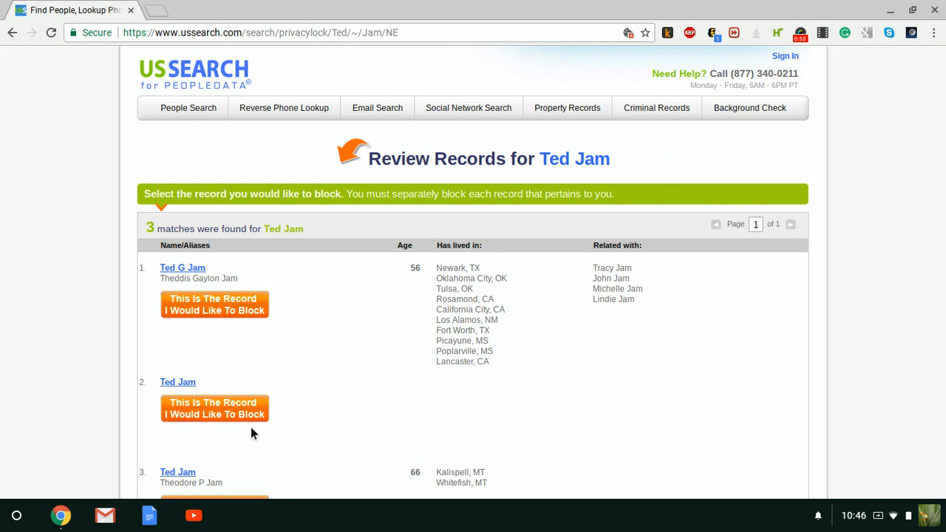
pyautogui.click(215, 408)
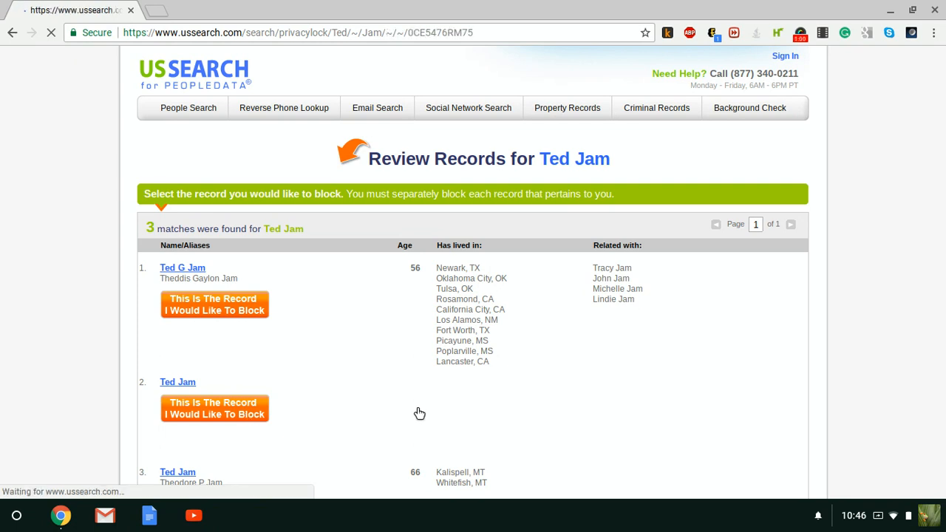
pyautogui.click(214, 305)
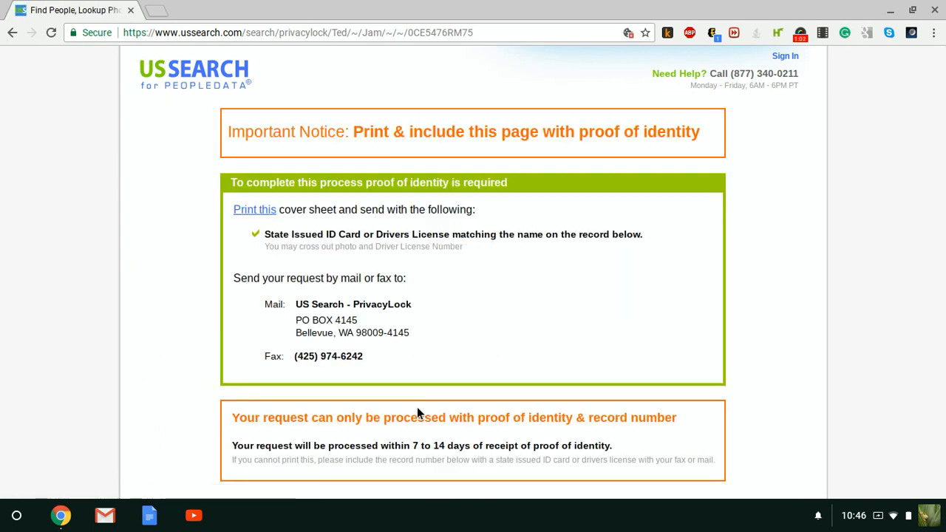